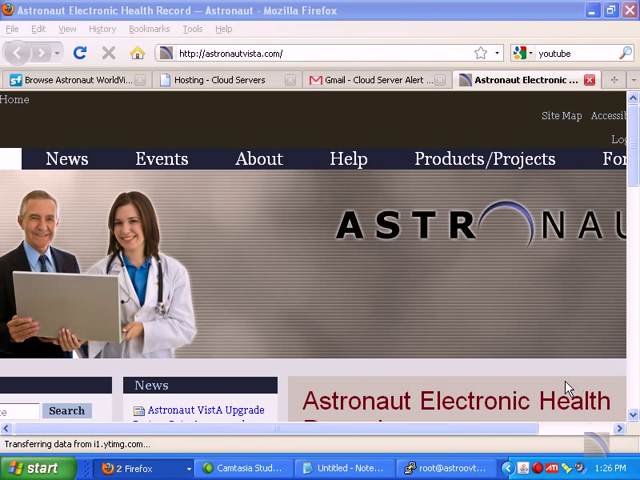
{"action": "mouse_move", "coordinate": [287, 186]}
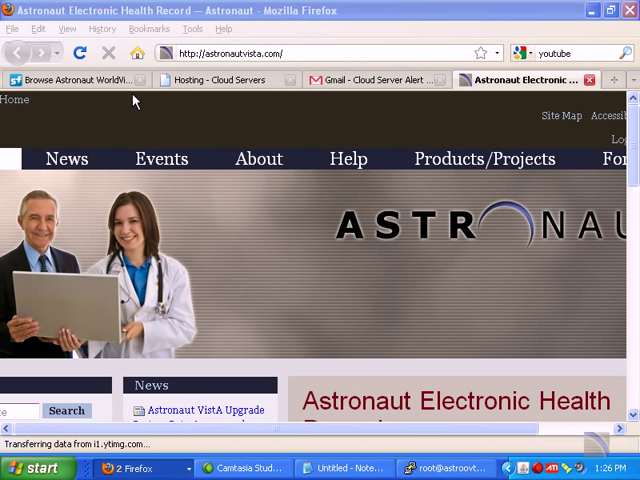
{"action": "mouse_move", "coordinate": [100, 116]}
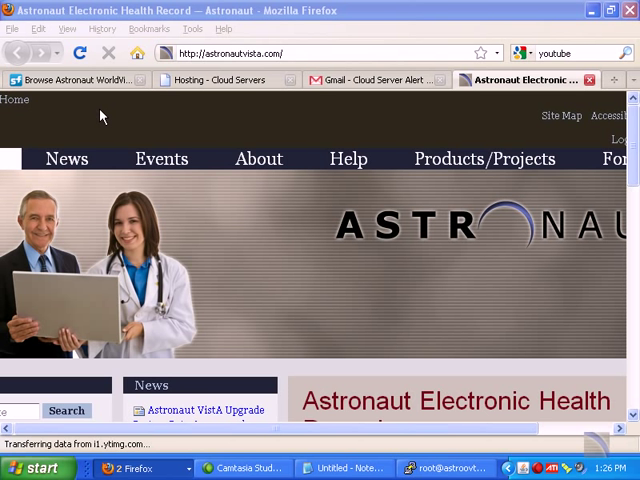
Save the 21.4 MB astronaut_clients.0.9.6.exe installer from the SourceForge files page
{"action": "left_click", "coordinate": [75, 79]}
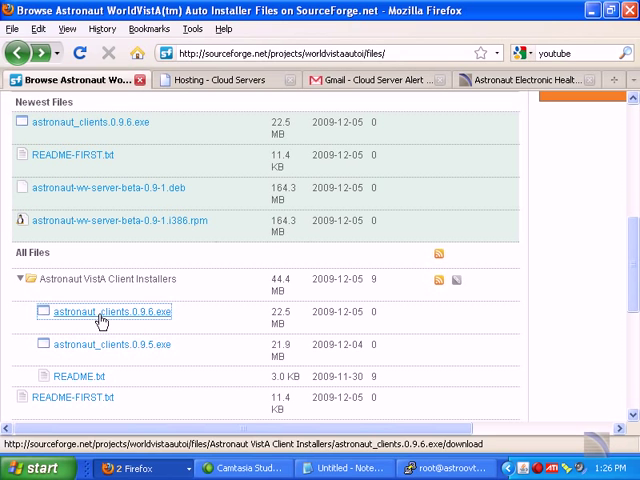
{"action": "left_click", "coordinate": [112, 311]}
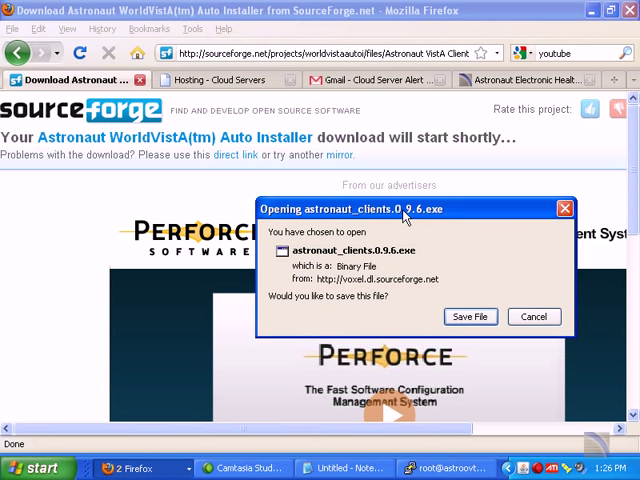
{"action": "left_click", "coordinate": [469, 316]}
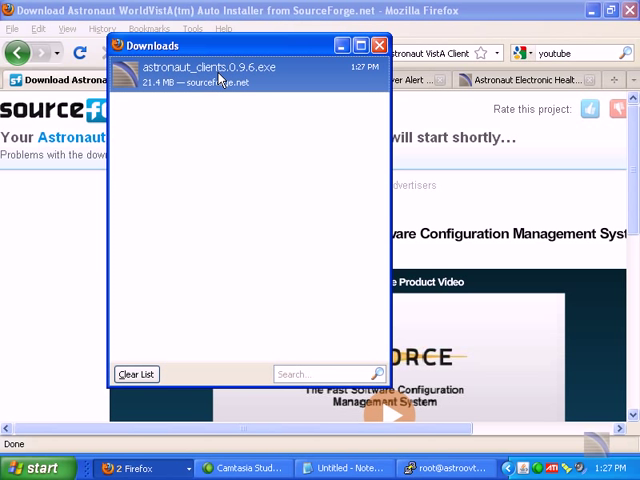
Launch the downloaded astronaut_clients.0.9.6.exe and run it past the unverified-publisher warning
{"action": "double_click", "coordinate": [205, 70]}
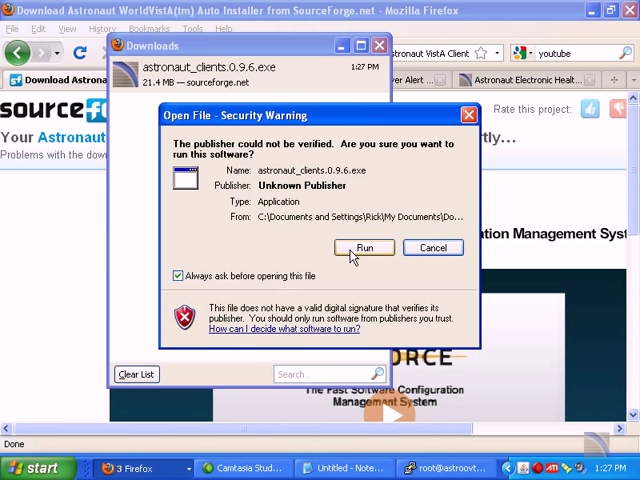
{"action": "left_click", "coordinate": [364, 248]}
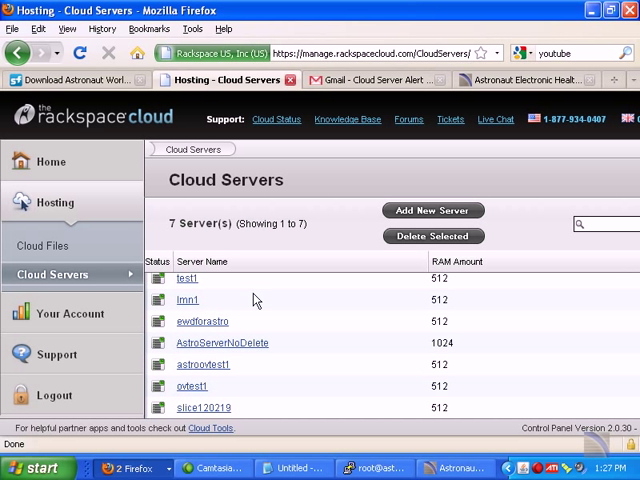
Open the cloud server's Rackspace Overview to get host 174.143.245.44 and port 9260
{"action": "left_click", "coordinate": [203, 407]}
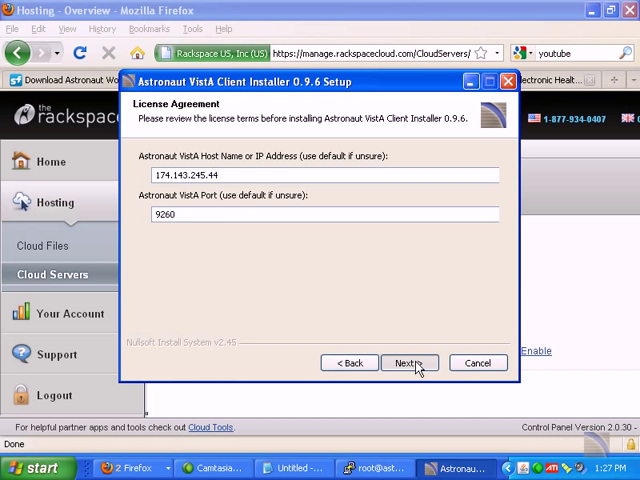
Accept host 174.143.245.44:9260, all components, C:\Program Files\VistA, and enable Start SSH Tunnel Now
{"action": "left_click", "coordinate": [409, 362]}
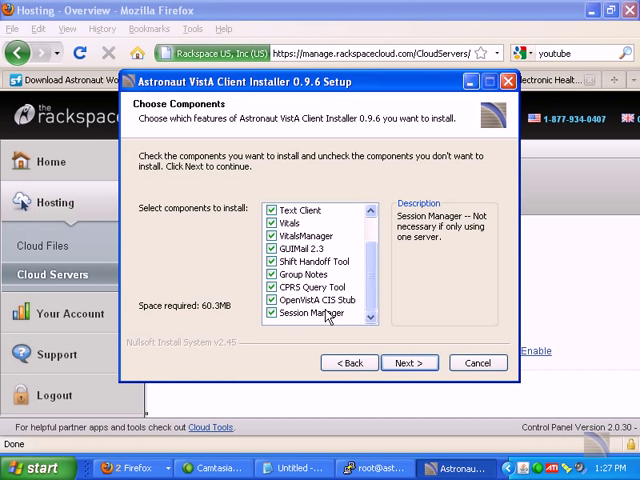
{"action": "scroll", "scroll_direction": "up", "scroll_amount": 3}
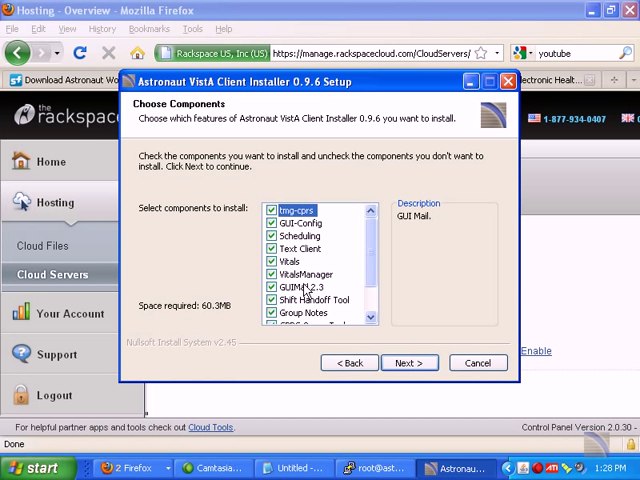
{"action": "left_click", "coordinate": [410, 362]}
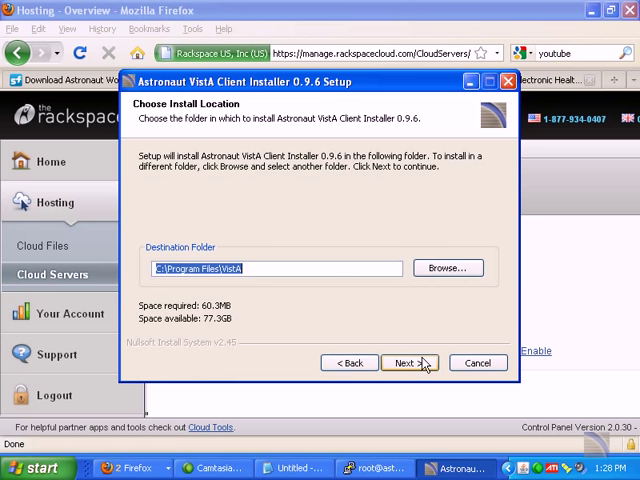
{"action": "left_click", "coordinate": [408, 362]}
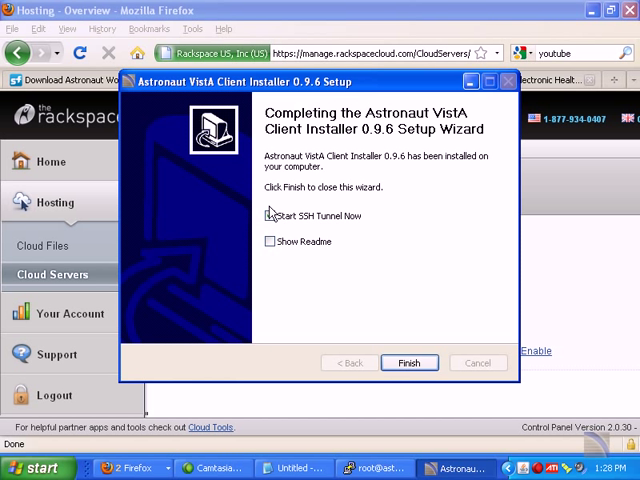
{"action": "left_click", "coordinate": [269, 216]}
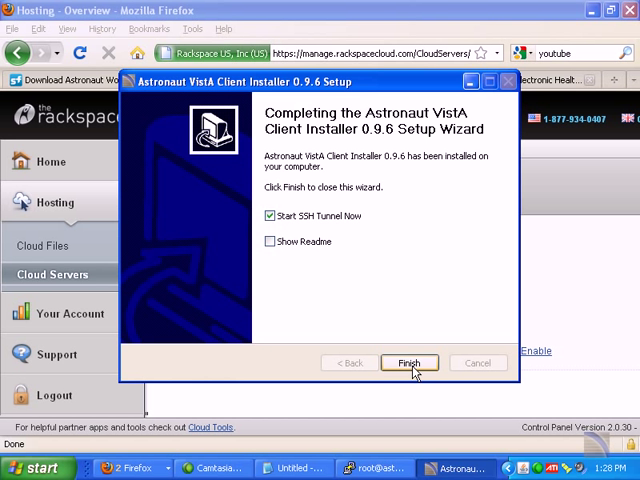
Finish setup to start the PuTTY tunnel to 174.143.245.44, then minimize it
{"action": "left_click", "coordinate": [409, 362]}
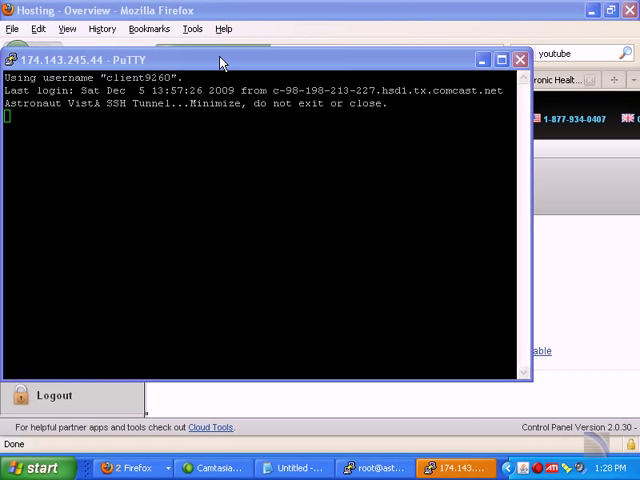
{"action": "left_click", "coordinate": [521, 59]}
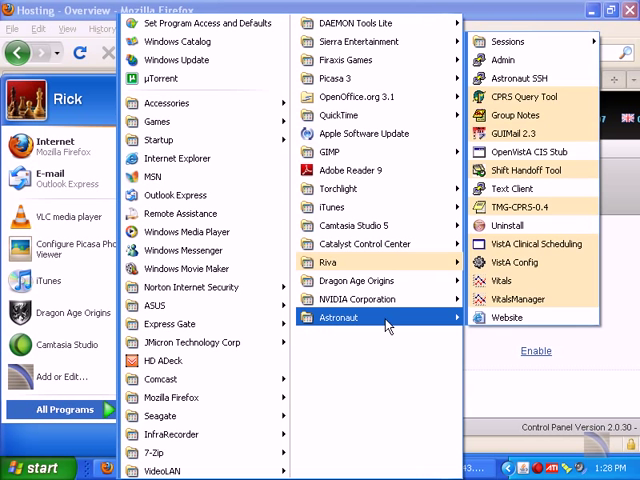
{"action": "mouse_move", "coordinate": [535, 212]}
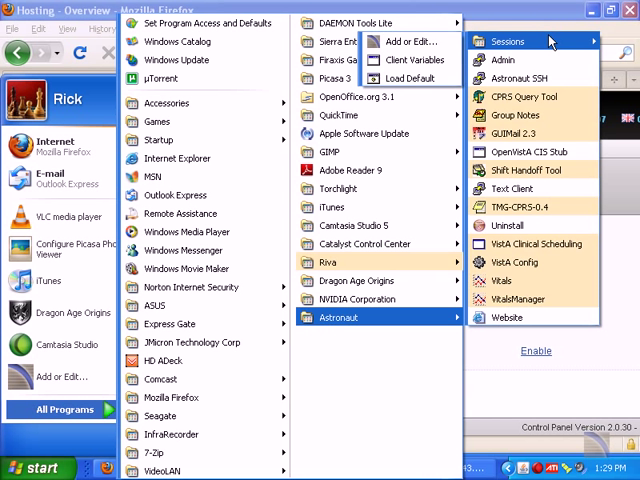
{"action": "mouse_move", "coordinate": [411, 78]}
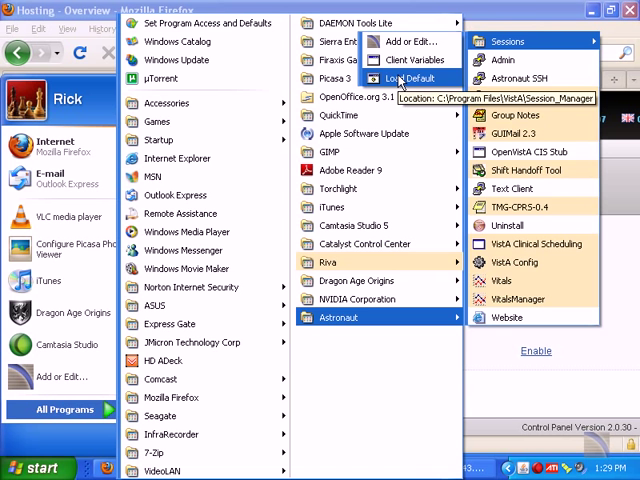
Load default session variables: localhost 127.0.0.1, port 9260, SSH host 174.143.245.44
{"action": "left_click", "coordinate": [410, 78]}
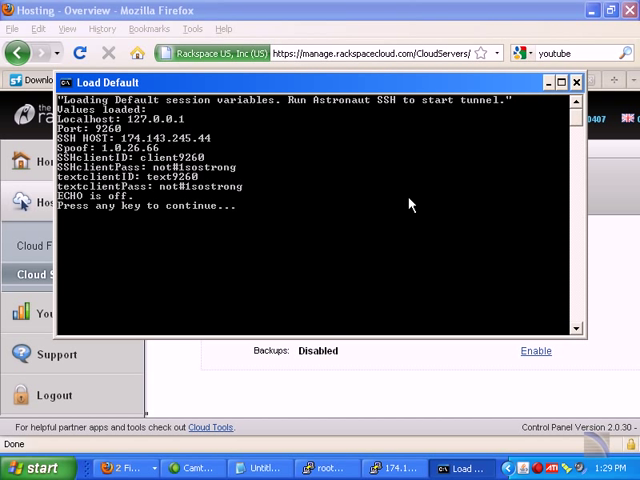
{"action": "mouse_move", "coordinate": [323, 208]}
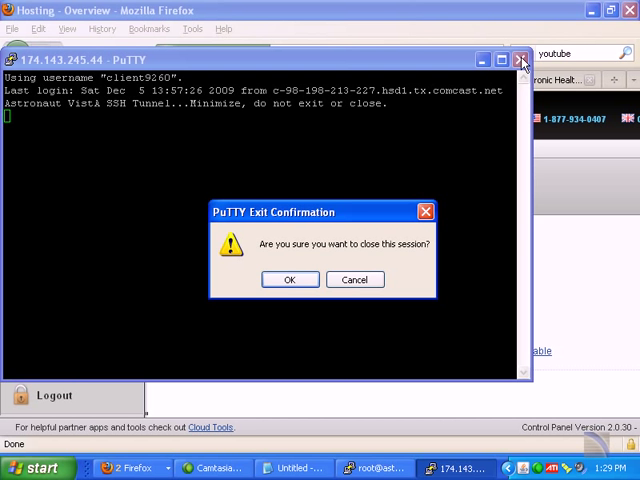
Confirm exiting the PuTTY tunnel session to 174.143.245.44
{"action": "left_click", "coordinate": [35, 468]}
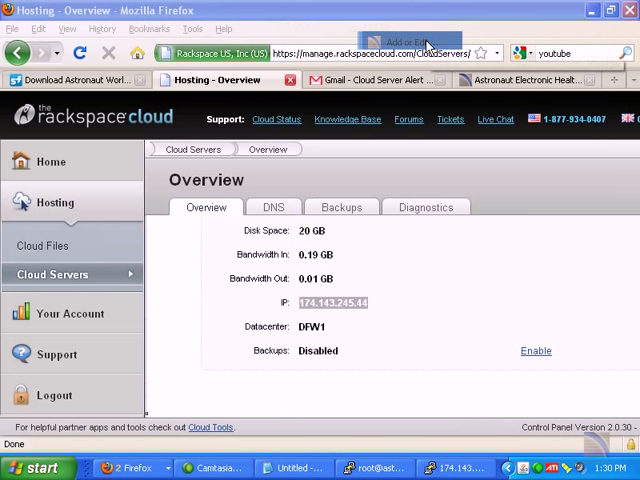
Edit the cloud1 session profile to use server 174.143.244.211 and advance to its final screen
{"action": "left_click", "coordinate": [33, 467]}
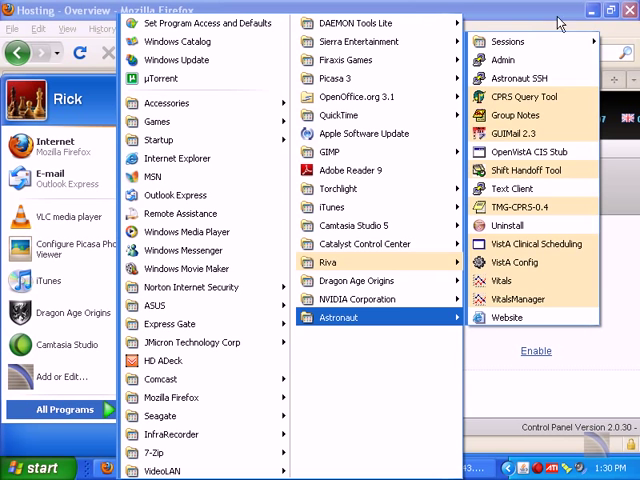
{"action": "left_click", "coordinate": [338, 317]}
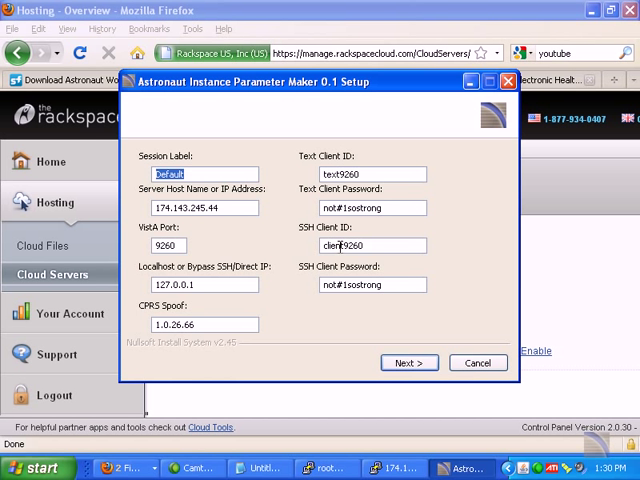
{"action": "left_click", "coordinate": [408, 362]}
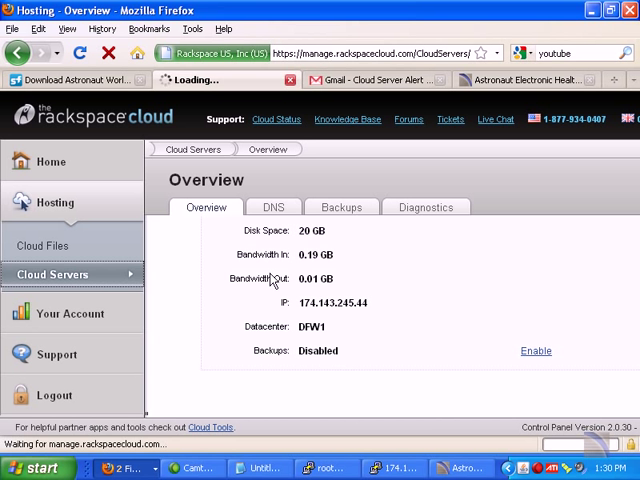
{"action": "left_click", "coordinate": [52, 274]}
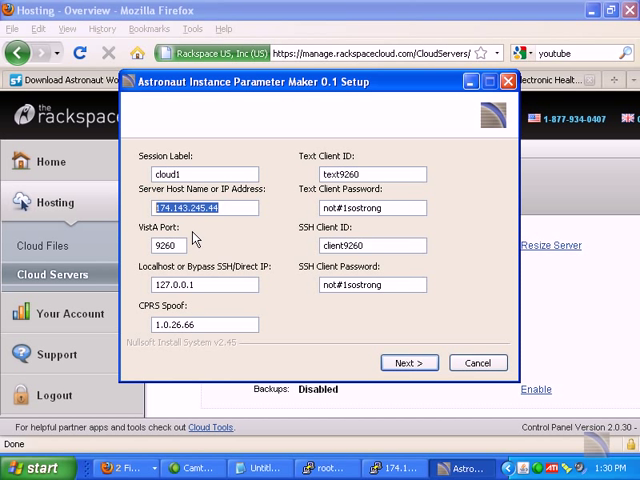
{"action": "type", "text": "174.143.244.211"}
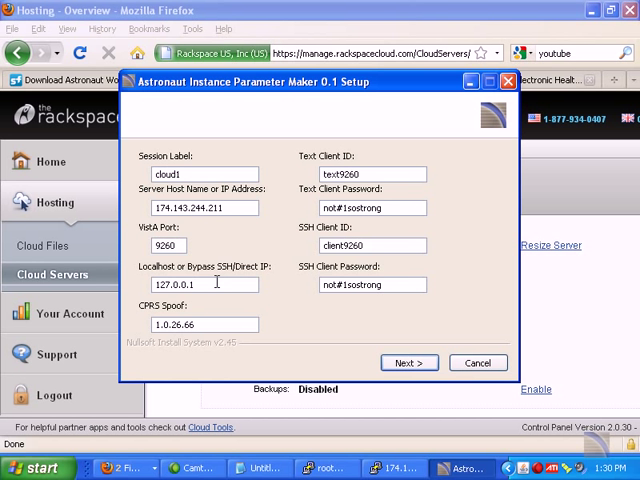
{"action": "left_click", "coordinate": [408, 362]}
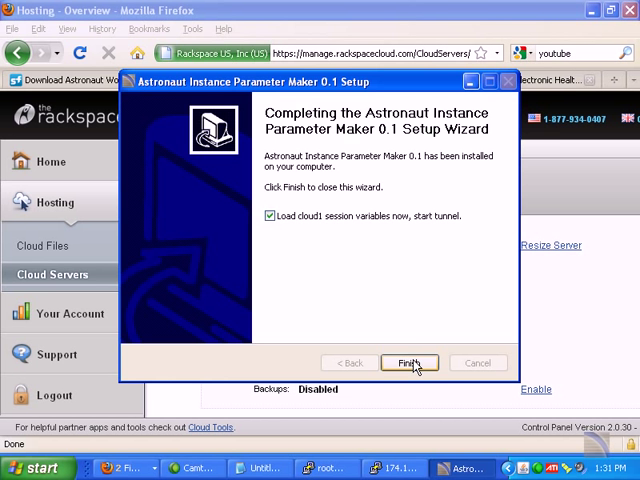
Start the cloud1 PuTTY tunnel to 174.143.244.211 and minimize its window
{"action": "left_click", "coordinate": [408, 362]}
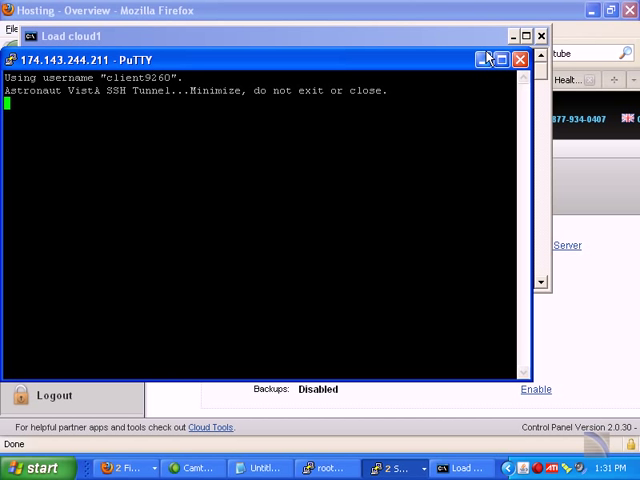
{"action": "left_click", "coordinate": [35, 467]}
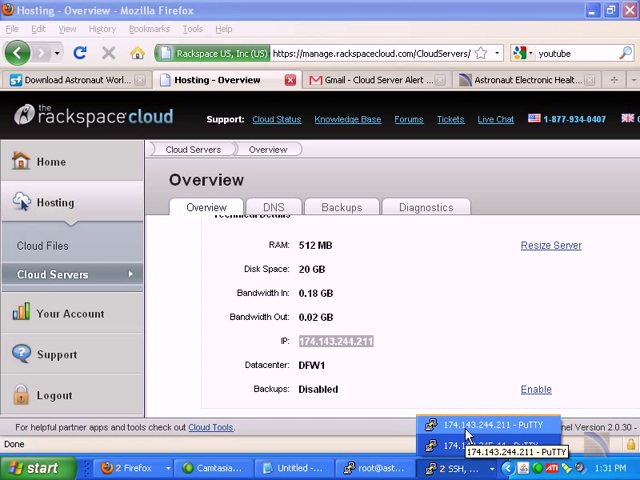
Bring up the old 174.143.245.44 PuTTY window and close that tunnel
{"action": "left_click", "coordinate": [505, 424]}
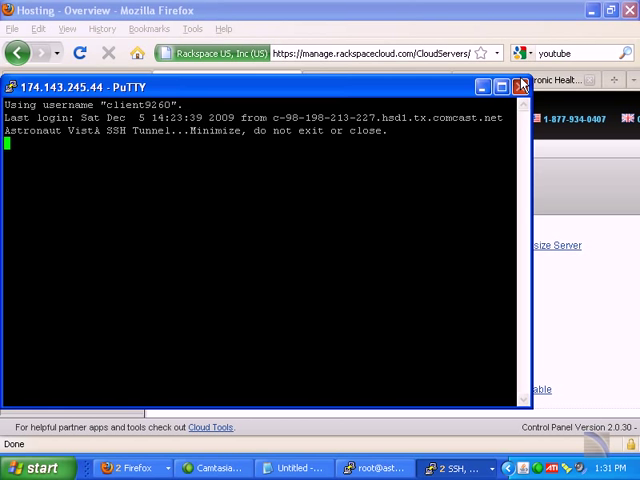
{"action": "left_click", "coordinate": [35, 468]}
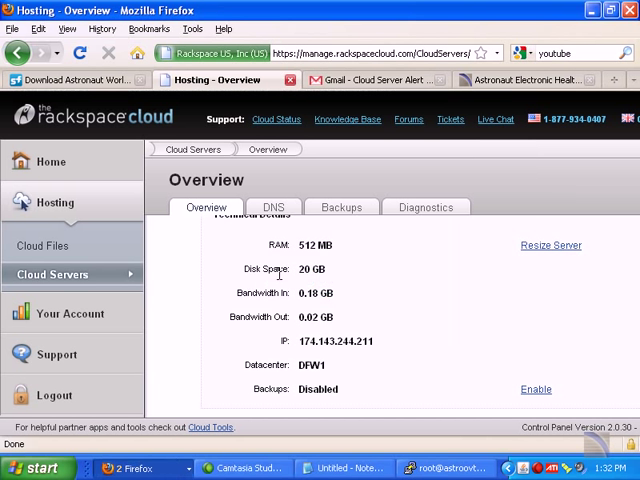
Show Firefox's downloads list with the astronaut_clients.0.9.6.exe installer (21.4 MB)
{"action": "left_click", "coordinate": [35, 467]}
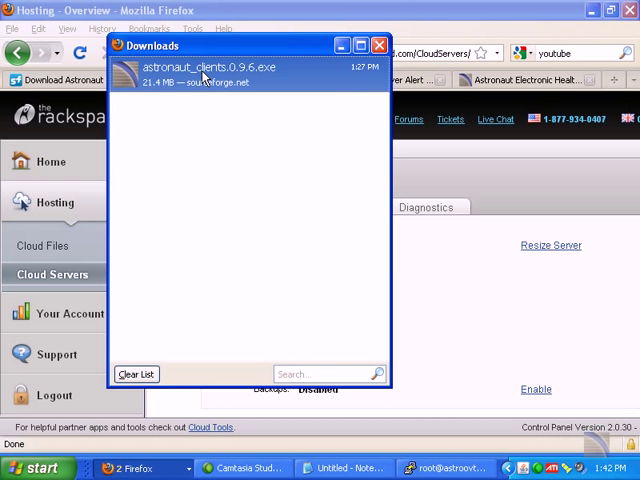
Run astronaut_clients.0.9.6.exe with localhost, port 9260, all components, into C:\Program Files\VistA
{"action": "double_click", "coordinate": [208, 68]}
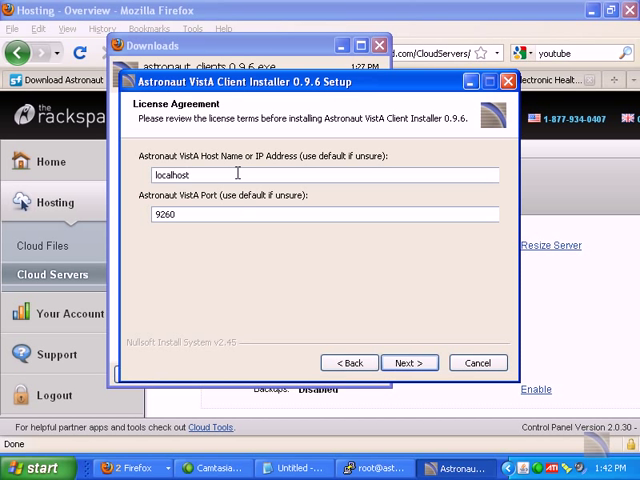
{"action": "left_click", "coordinate": [409, 362]}
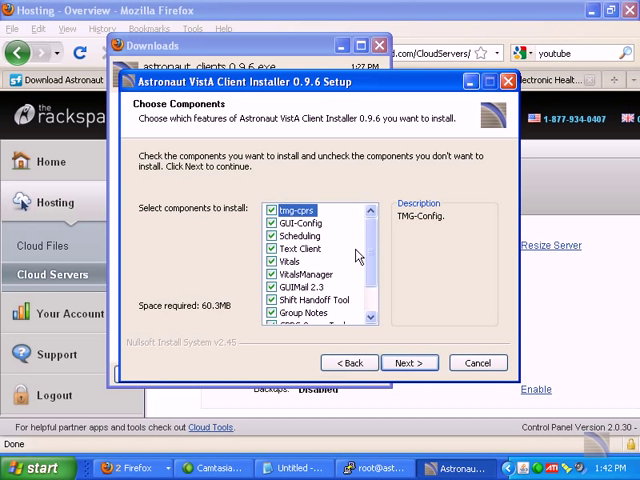
{"action": "left_click", "coordinate": [409, 362]}
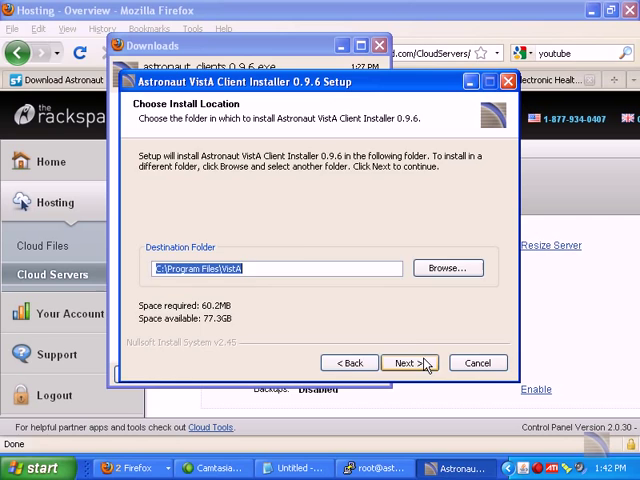
{"action": "left_click", "coordinate": [410, 362]}
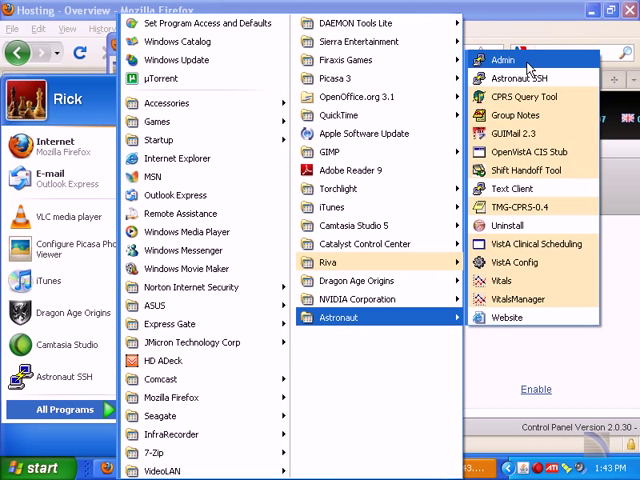
{"action": "mouse_move", "coordinate": [515, 78]}
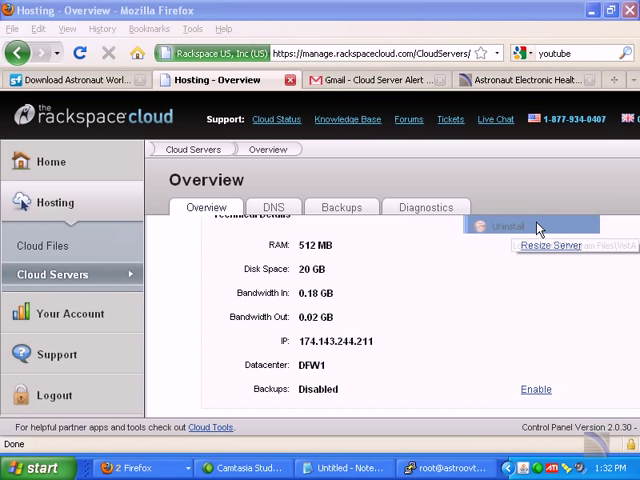
Delete the Load cloud1 shortcut from the Astronaut Sessions menu and confirm the deletion
{"action": "left_click", "coordinate": [35, 467]}
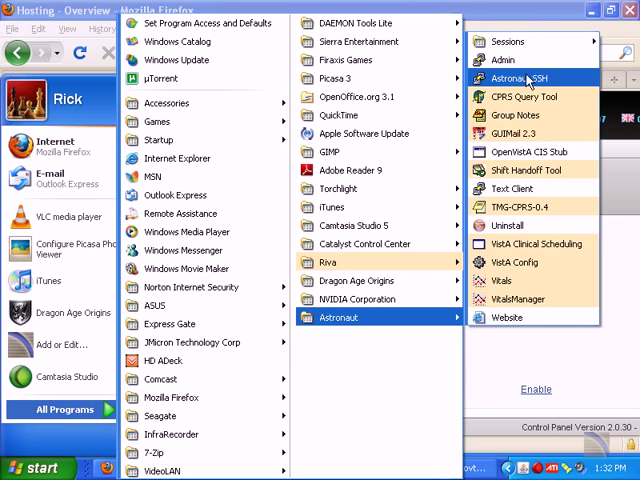
{"action": "left_click", "coordinate": [512, 225]}
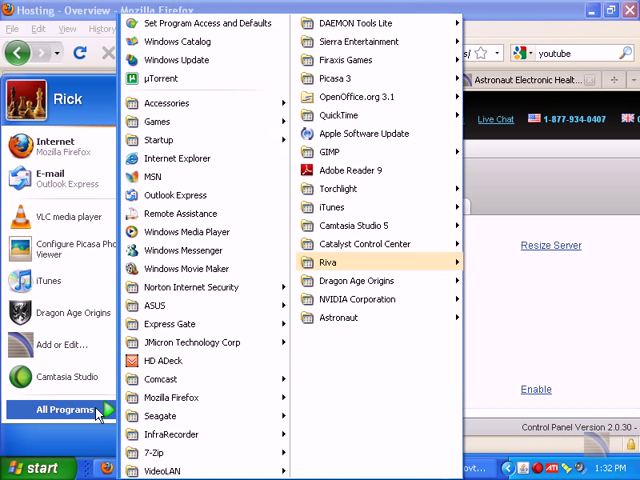
{"action": "mouse_move", "coordinate": [338, 317]}
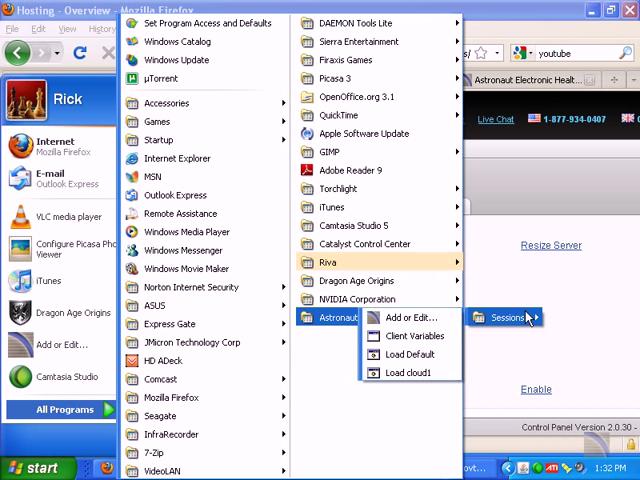
{"action": "left_click", "coordinate": [407, 372]}
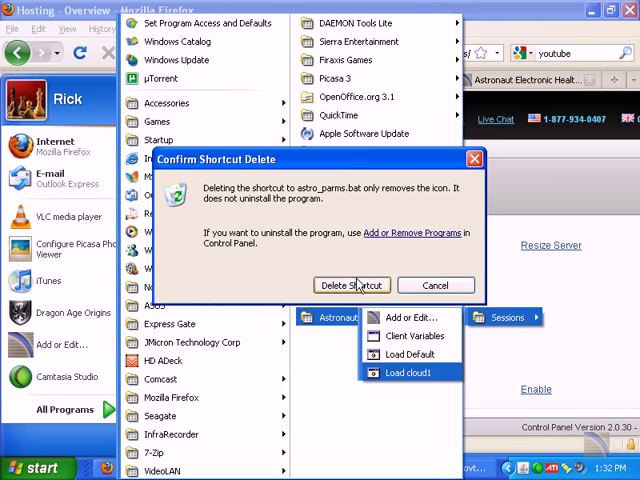
{"action": "left_click", "coordinate": [351, 285]}
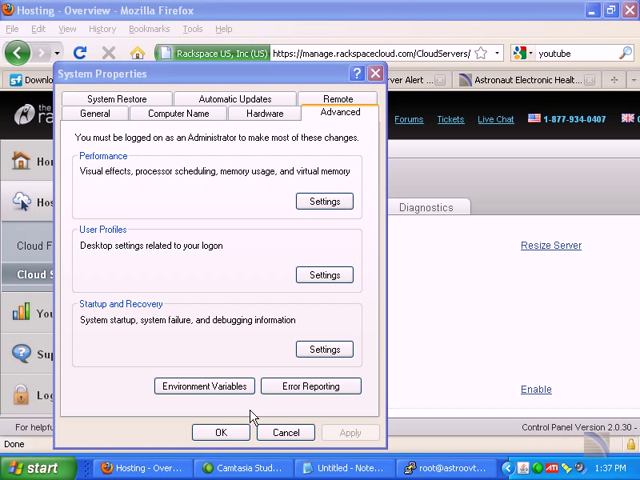
Cancel System Properties and show the Astronaut Sessions shortcuts, including Client Variables
{"action": "left_click", "coordinate": [203, 386]}
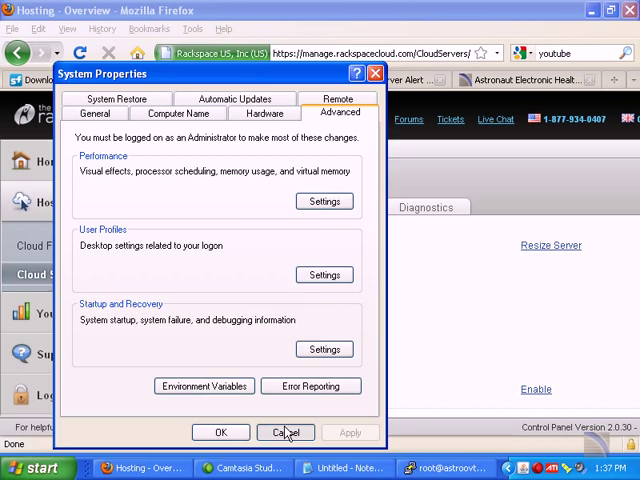
{"action": "left_click", "coordinate": [286, 432]}
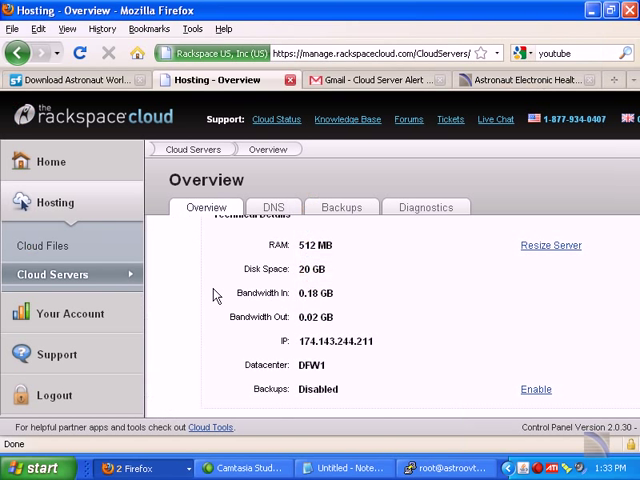
{"action": "left_click", "coordinate": [25, 467]}
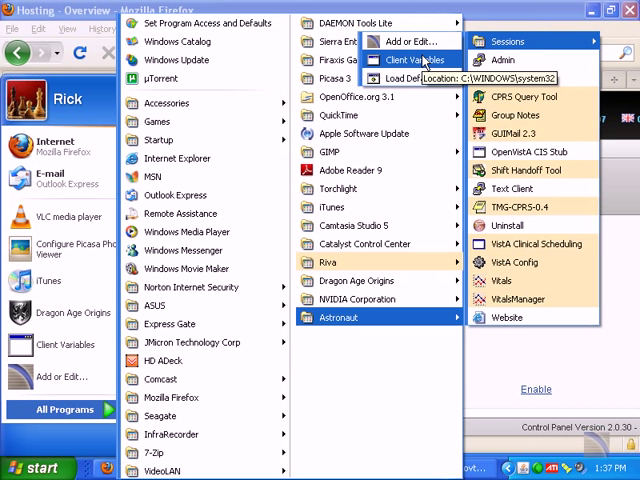